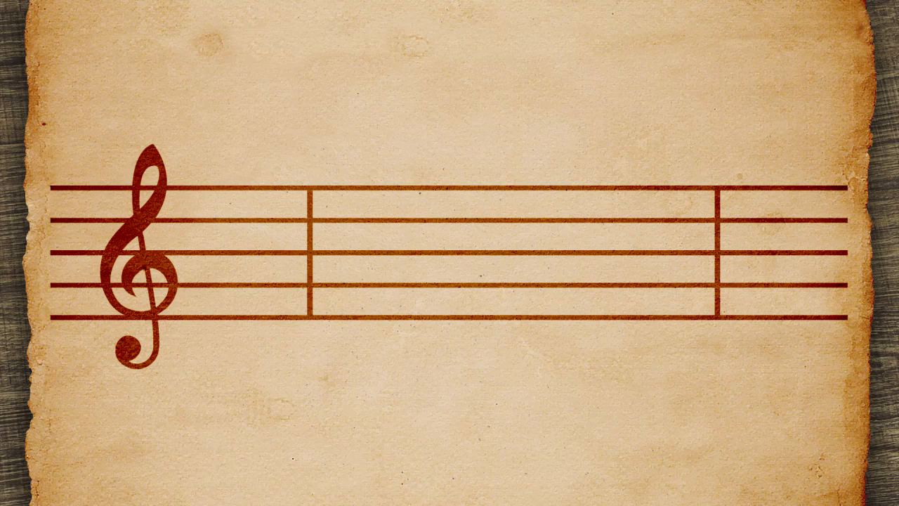
click(365, 302)
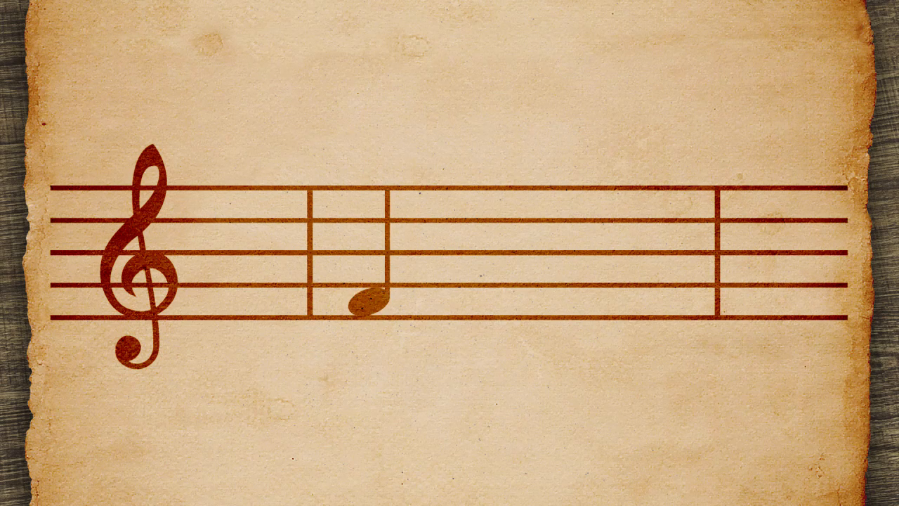